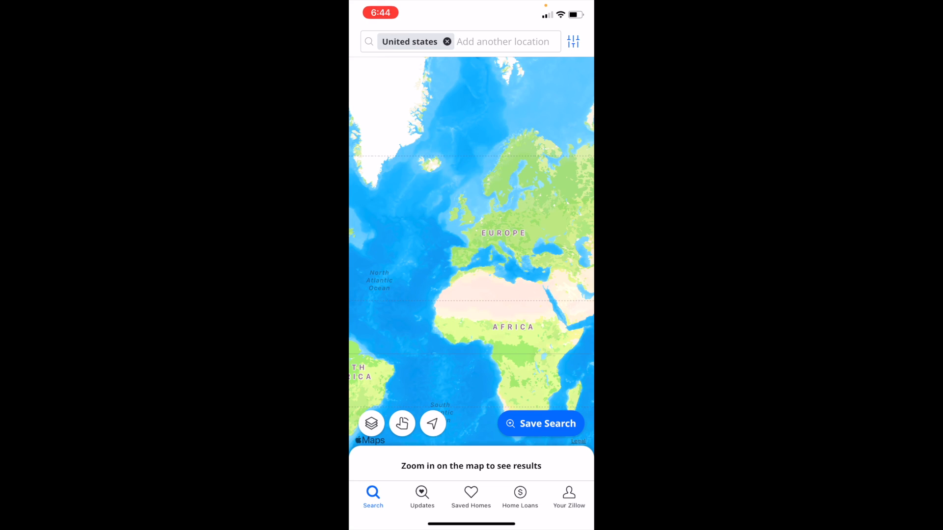
Show the Map type sheet over the default United States map, with Default selected.
left_click(372, 423)
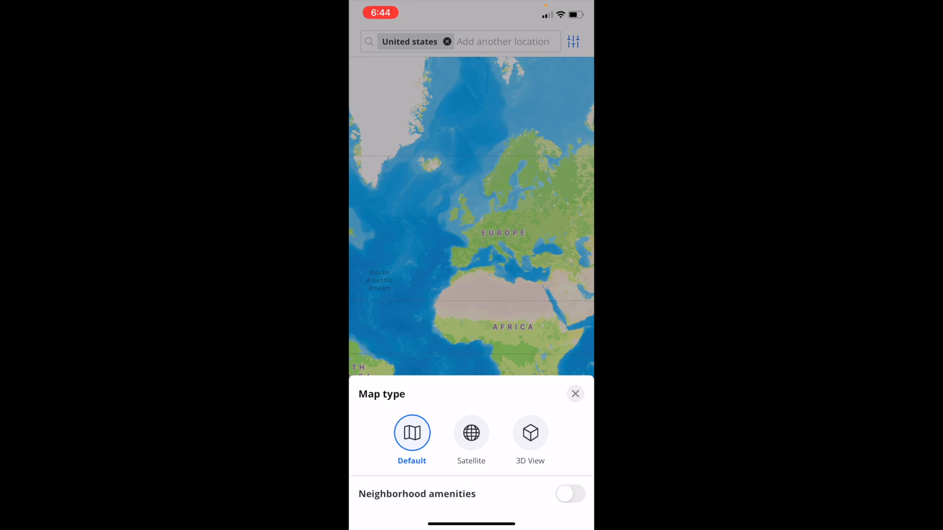
Switch the map to Satellite, then to the 3D View globe, and close the Map type sheet.
left_click(470, 432)
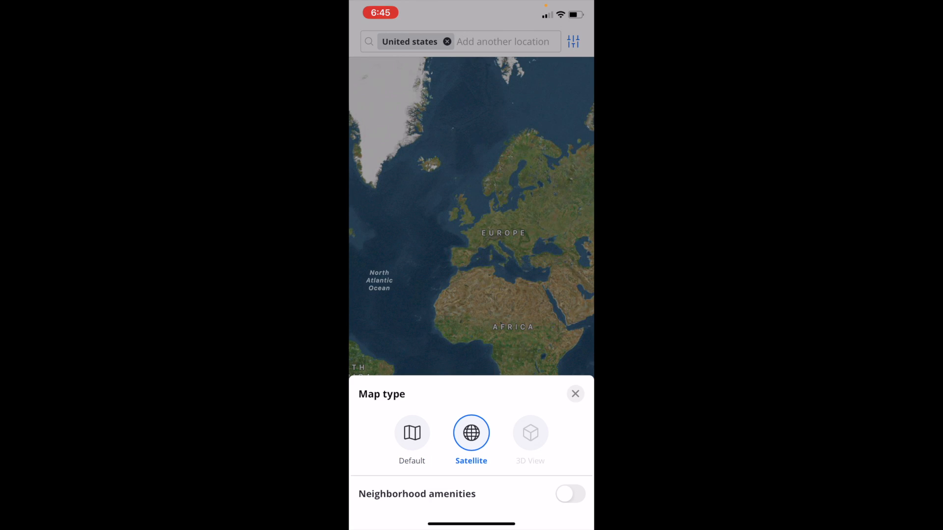
left_click(529, 432)
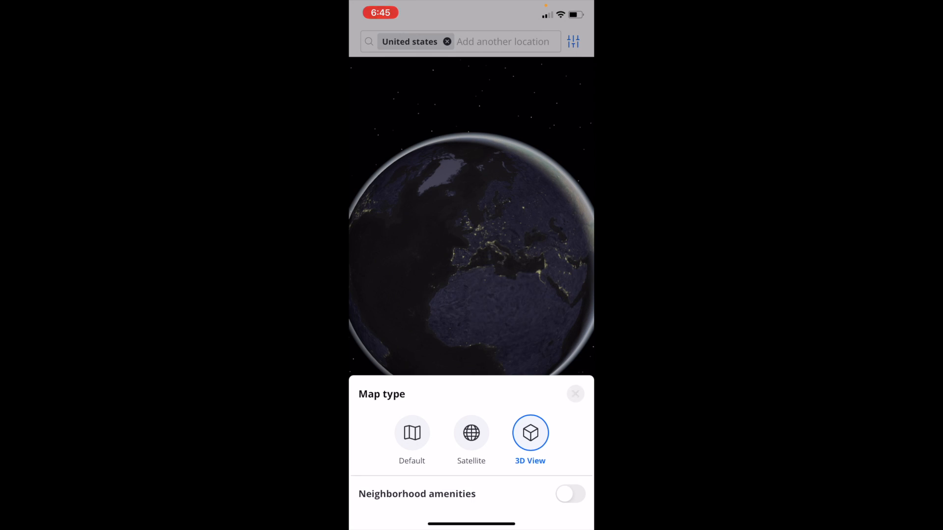
left_click(575, 394)
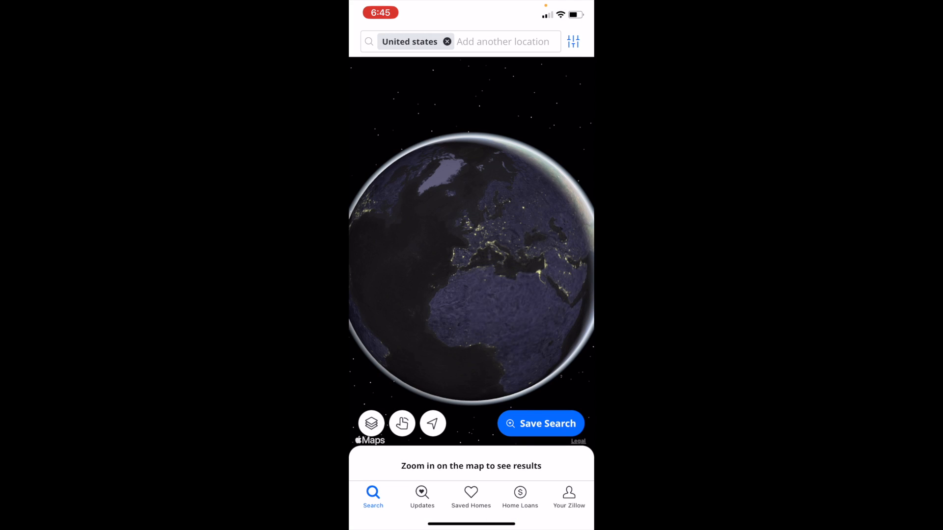